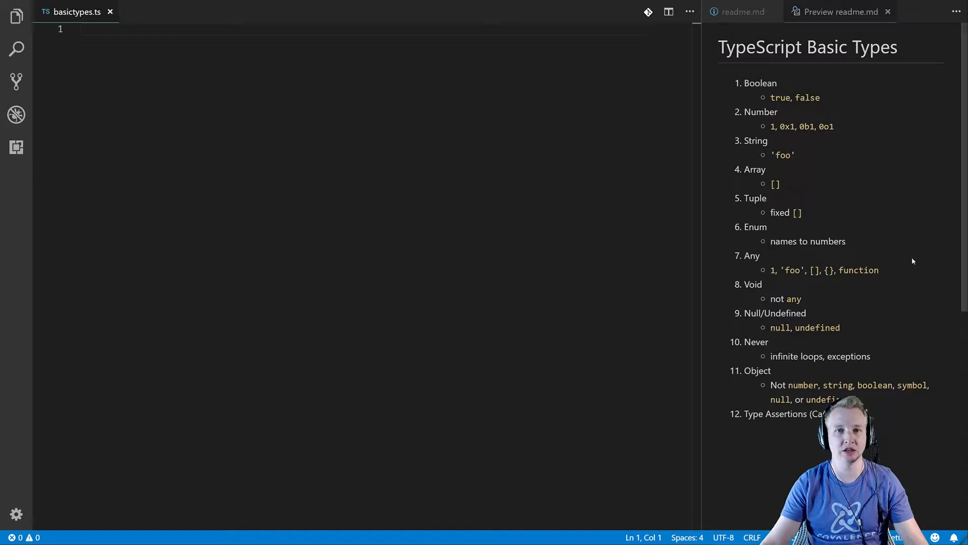
mouse_move(650, 266)
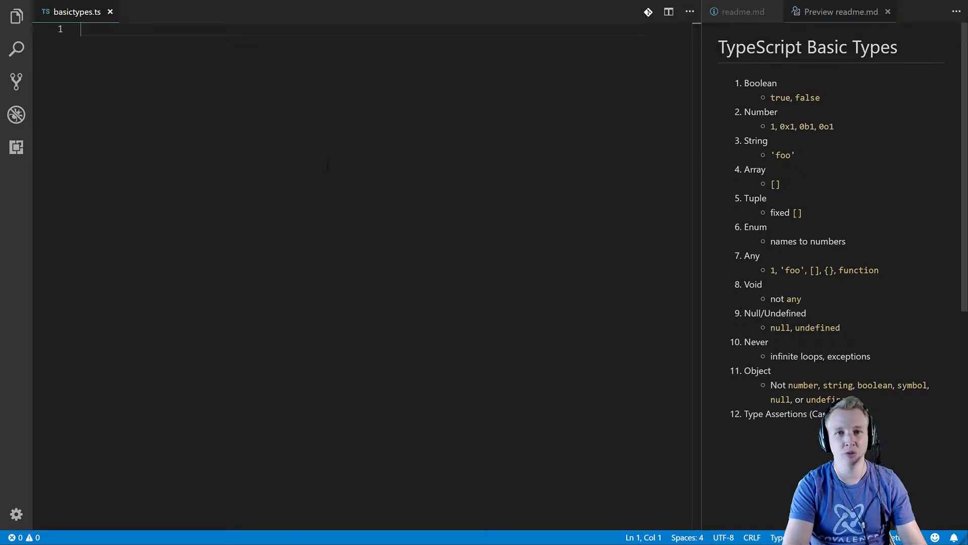
Step: Write function foo(): never { while (true) {} } and auto-format it
type("function foo() {")
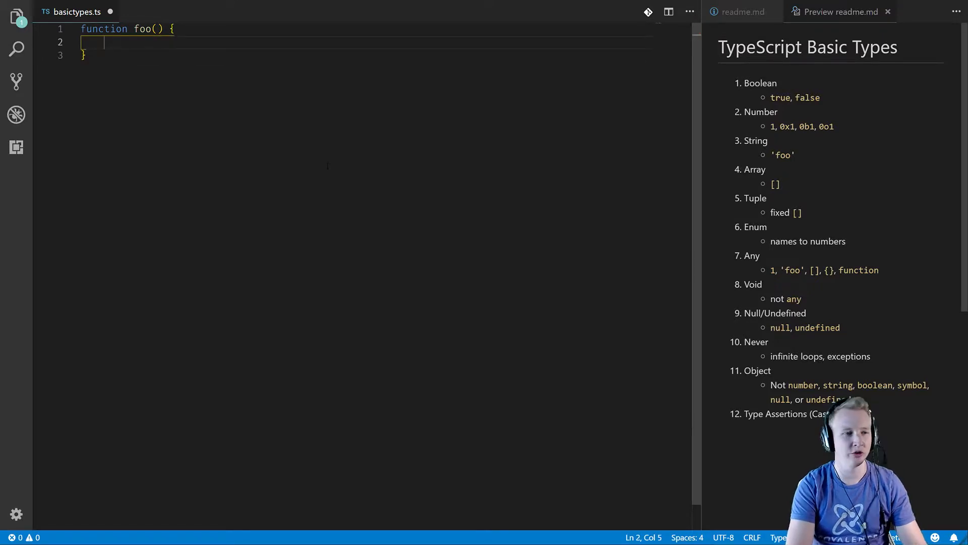
type("while(true) {")
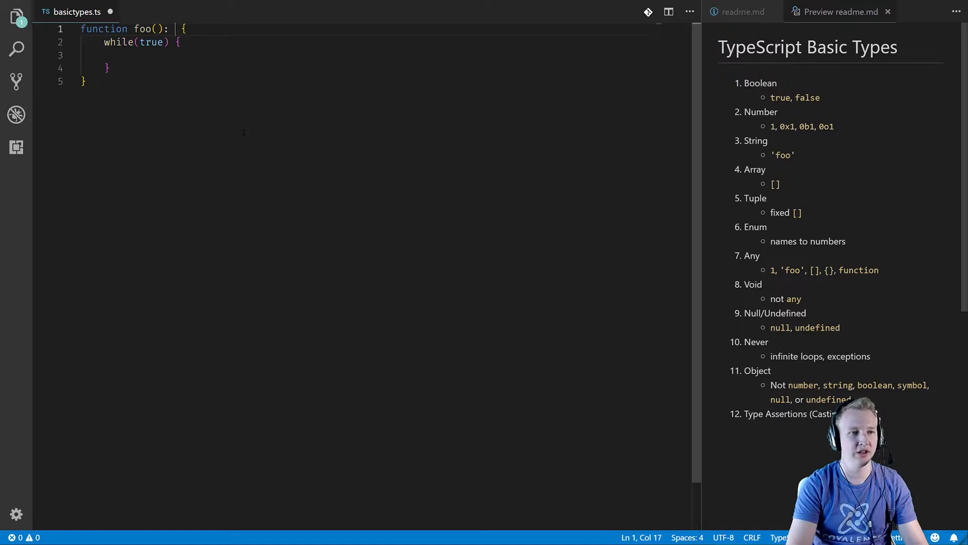
type("never")
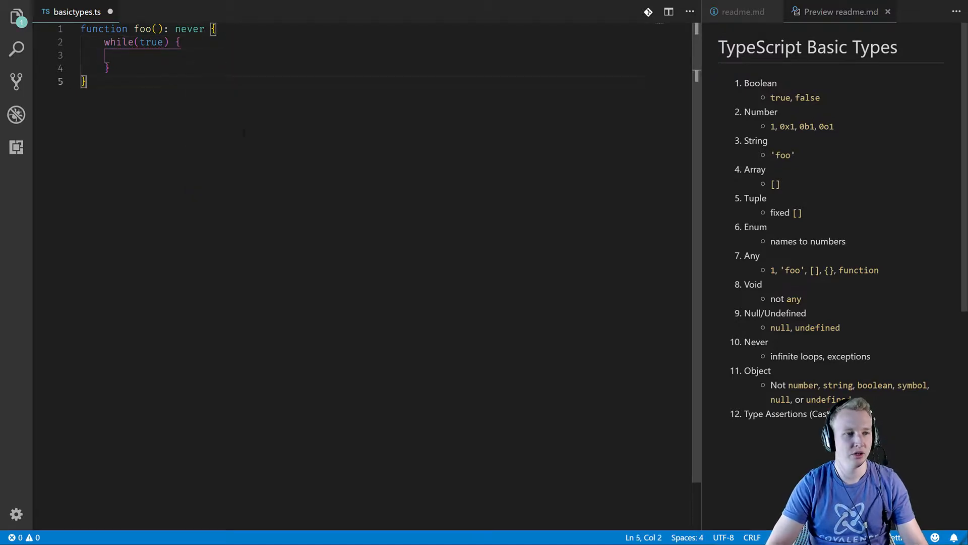
key("enter")
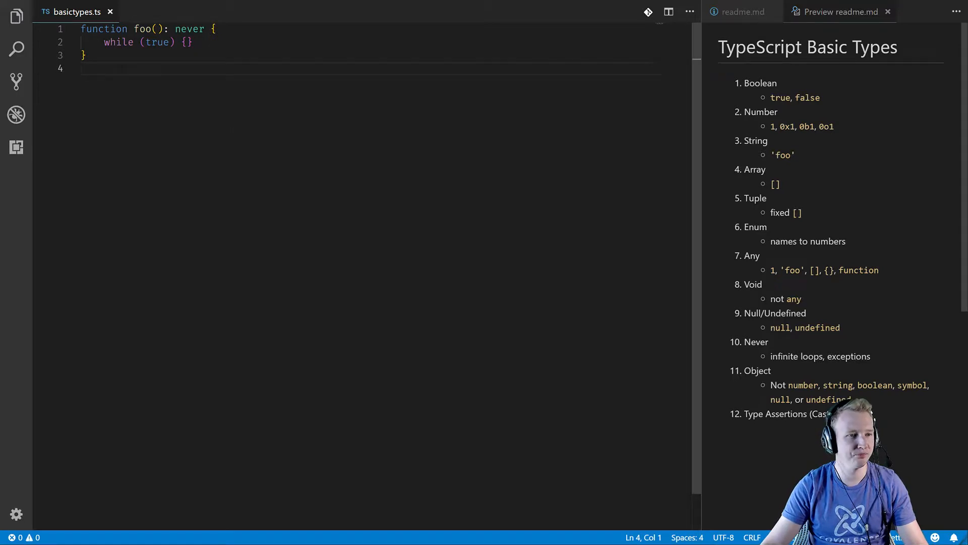
key("enter")
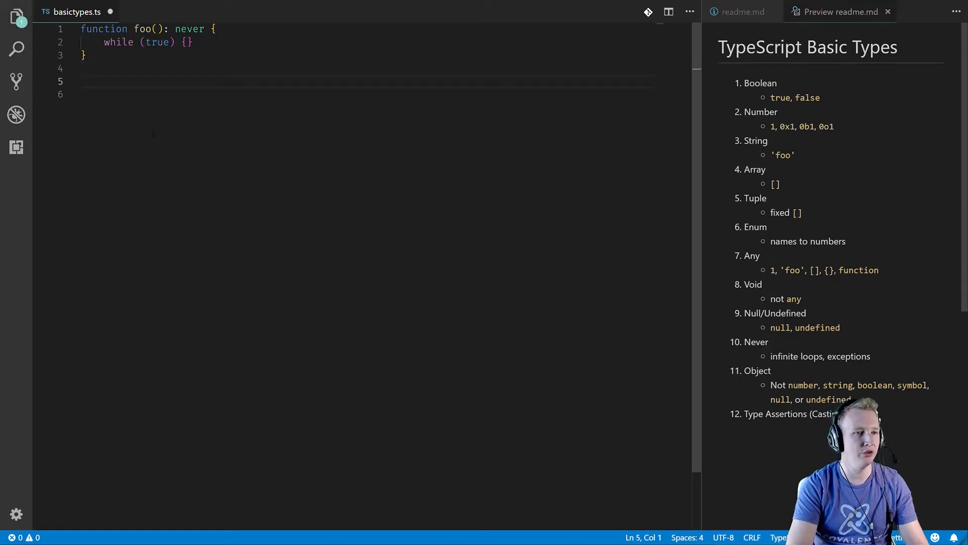
Step: Write function throws() that throws new Error("Something went wrong")
type("funct")
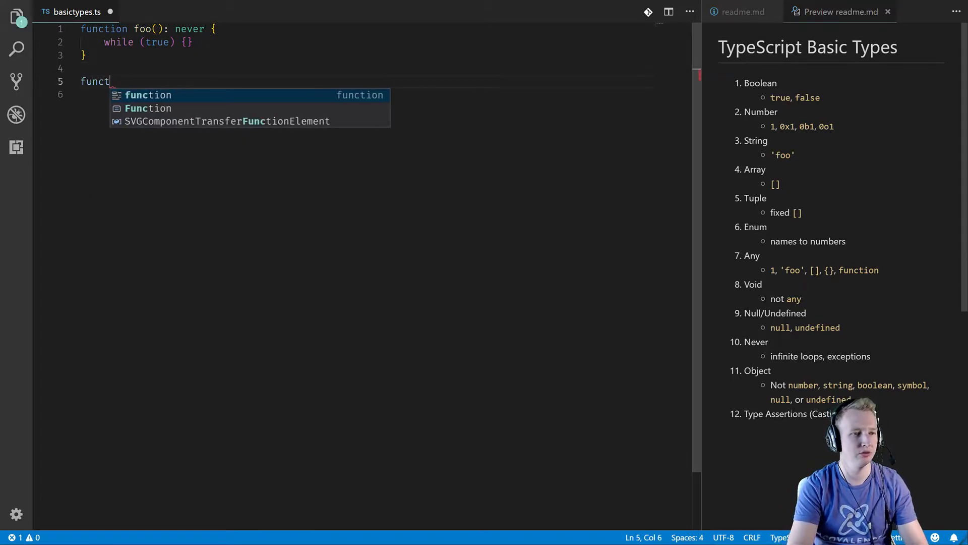
type("ion throws() {")
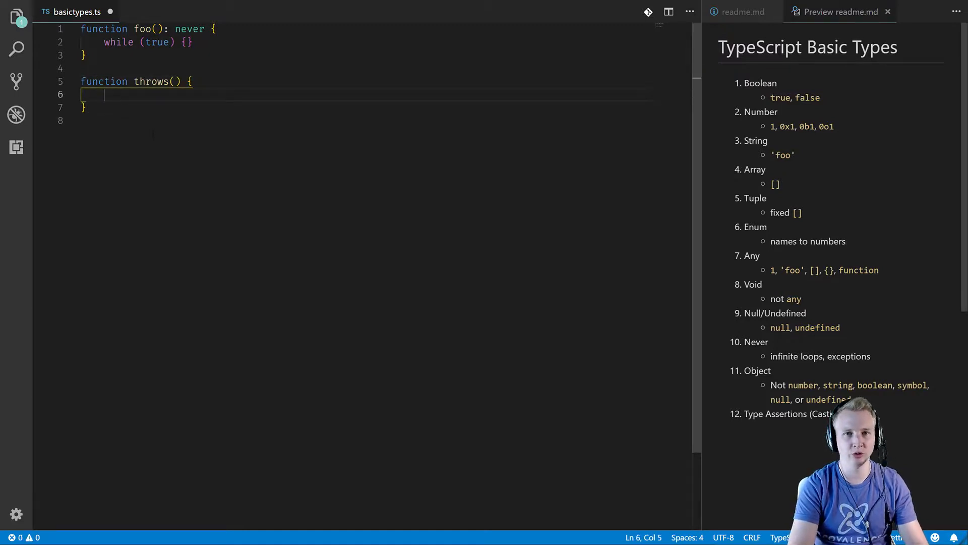
type("throw")
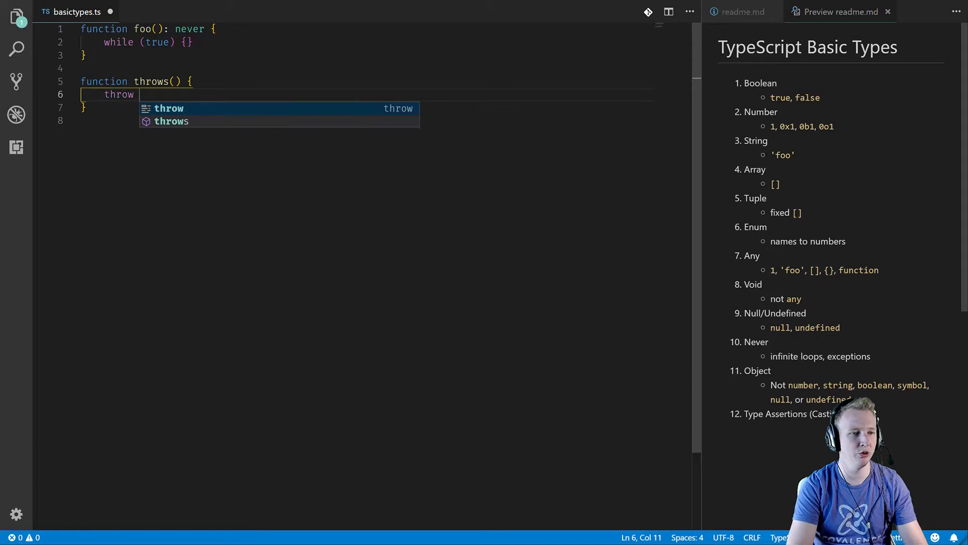
type("new Error(")
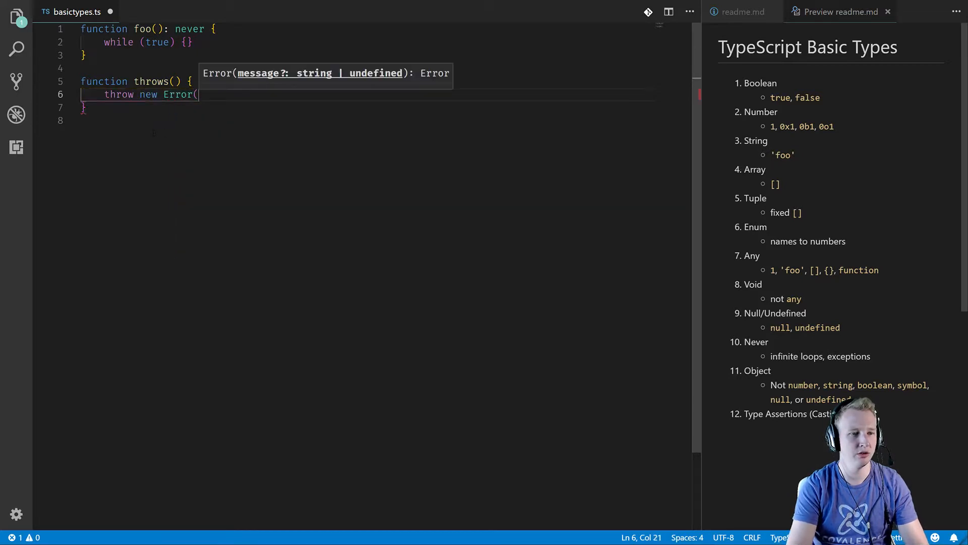
type("\"Something")
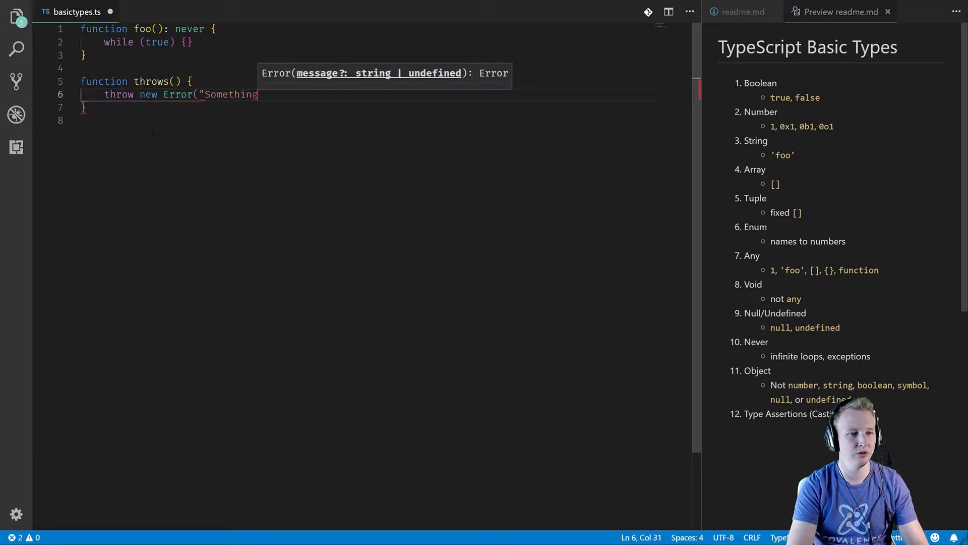
type("went wron")
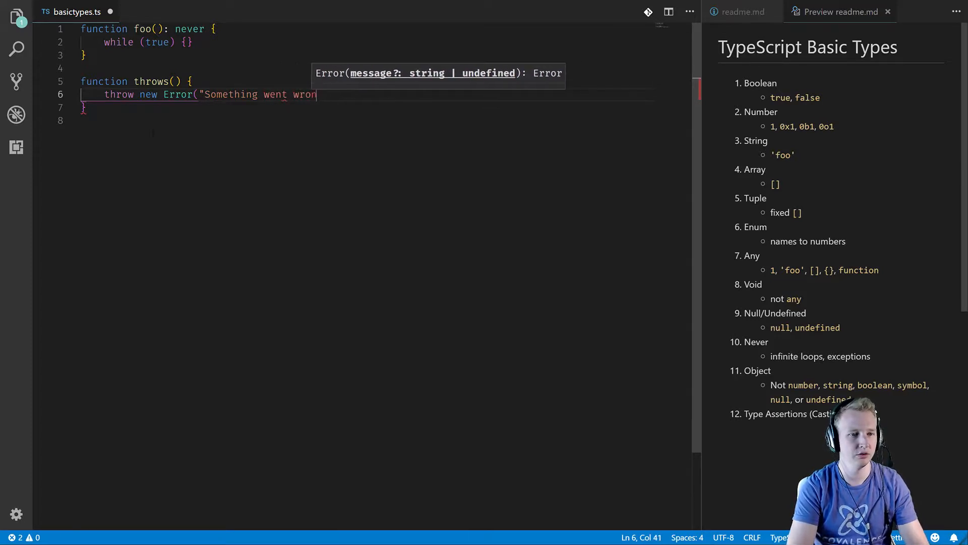
type("g\");")
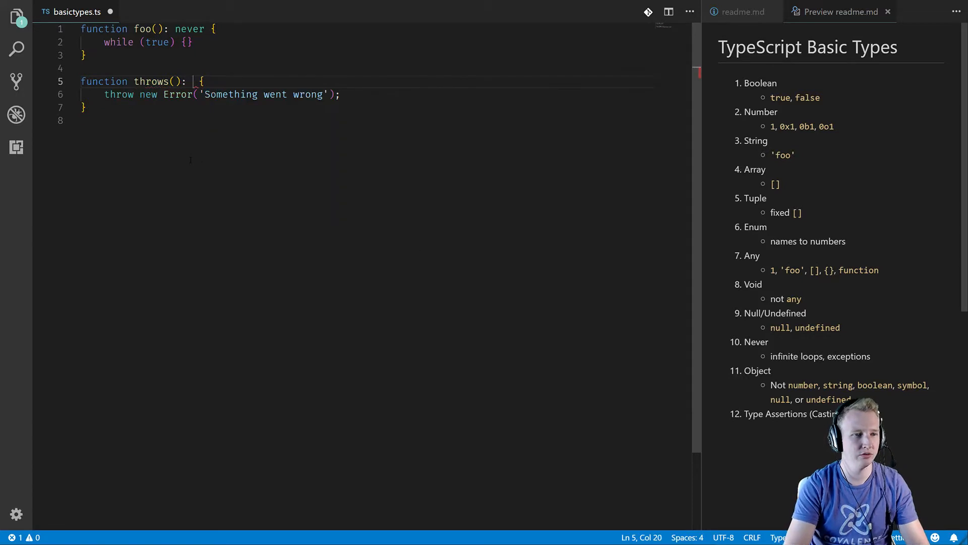
Step: Give throws() the never return type and leave a blank line after it
type("never")
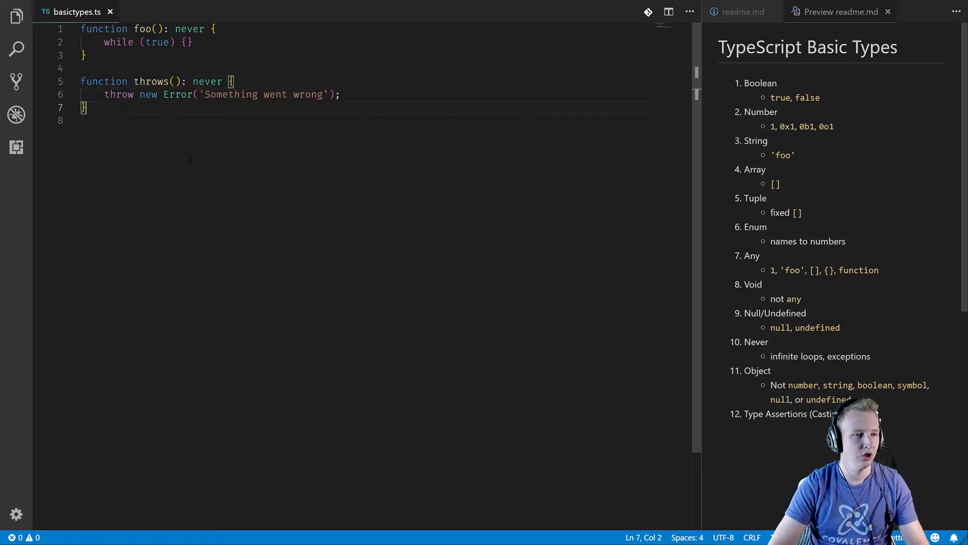
key("Enter")
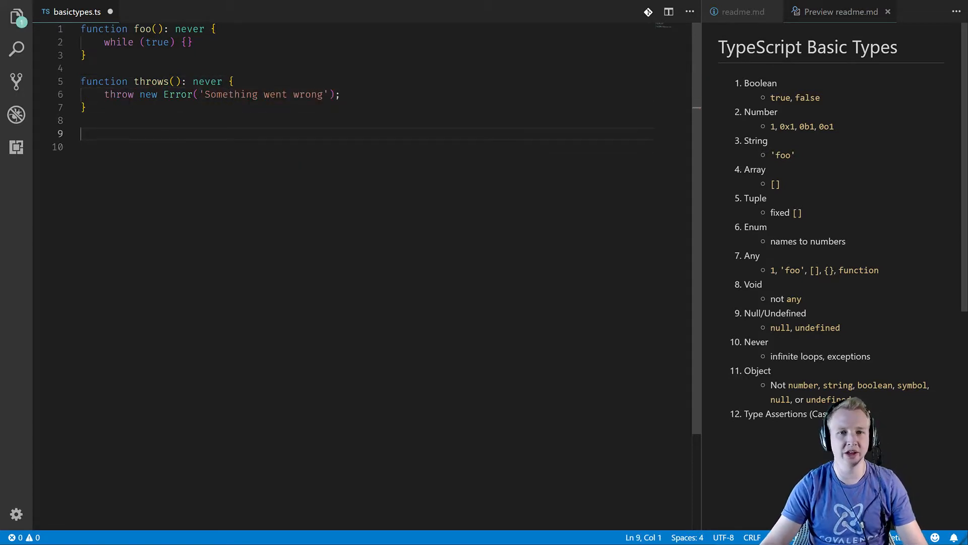
double_click(151, 80)
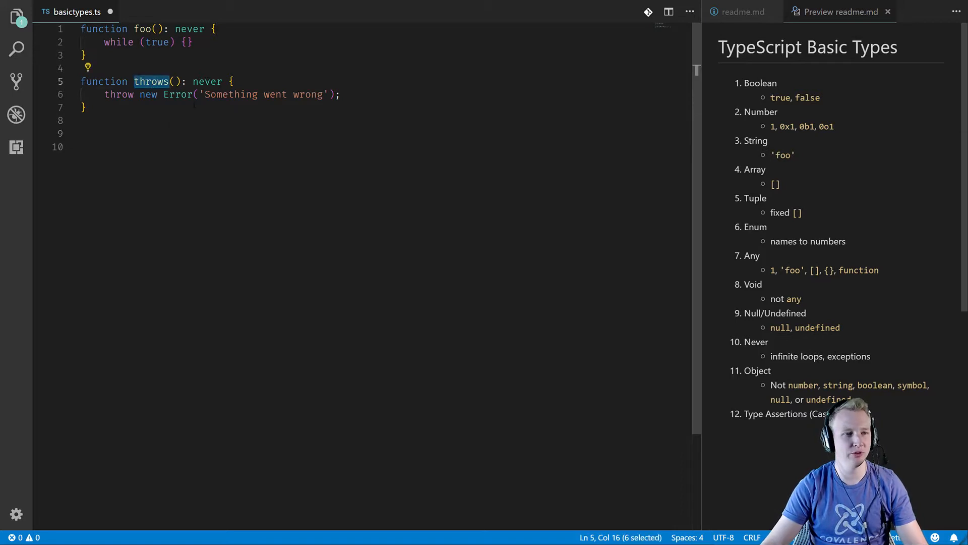
double_click(142, 29)
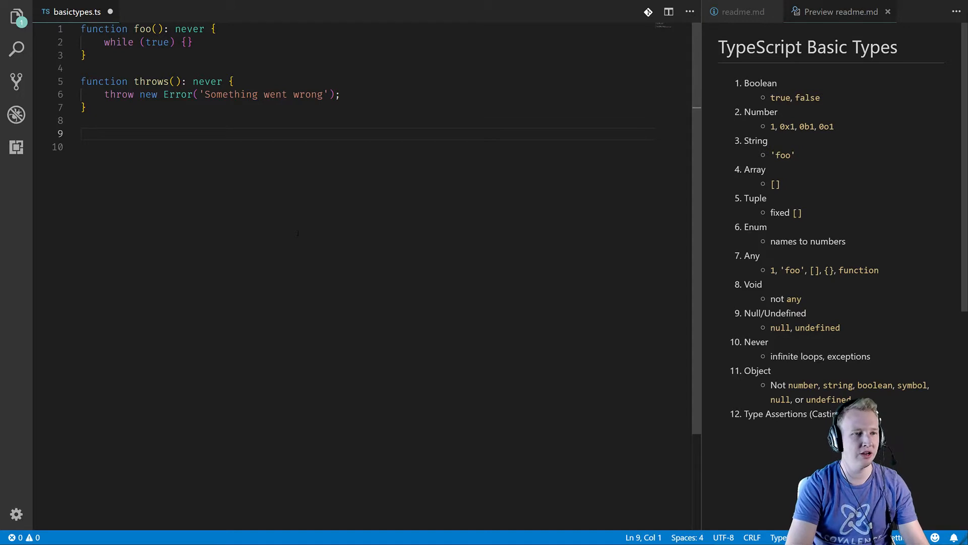
Step: Write function myFunc() { return foo(); } and begin replacing foo with throws
type("function")
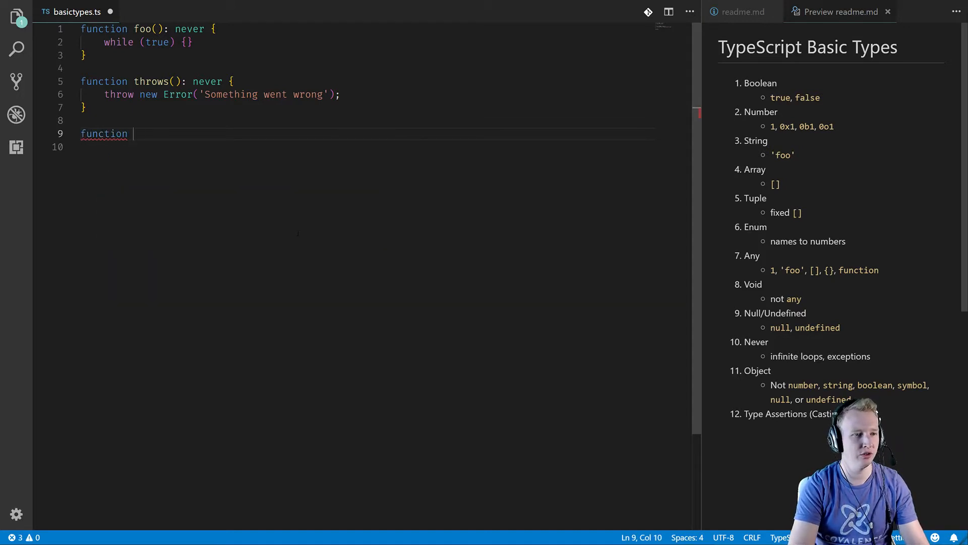
type("myFunc() {")
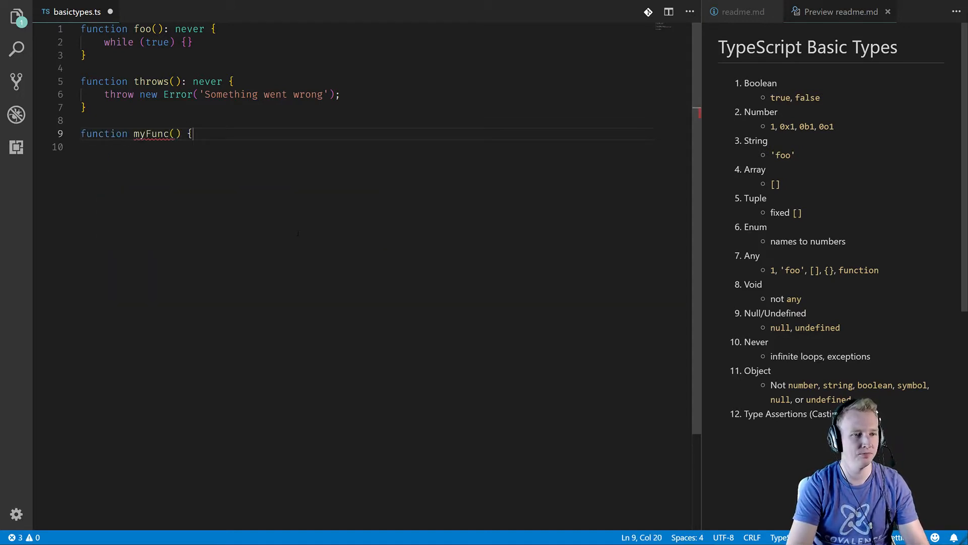
key("Enter")
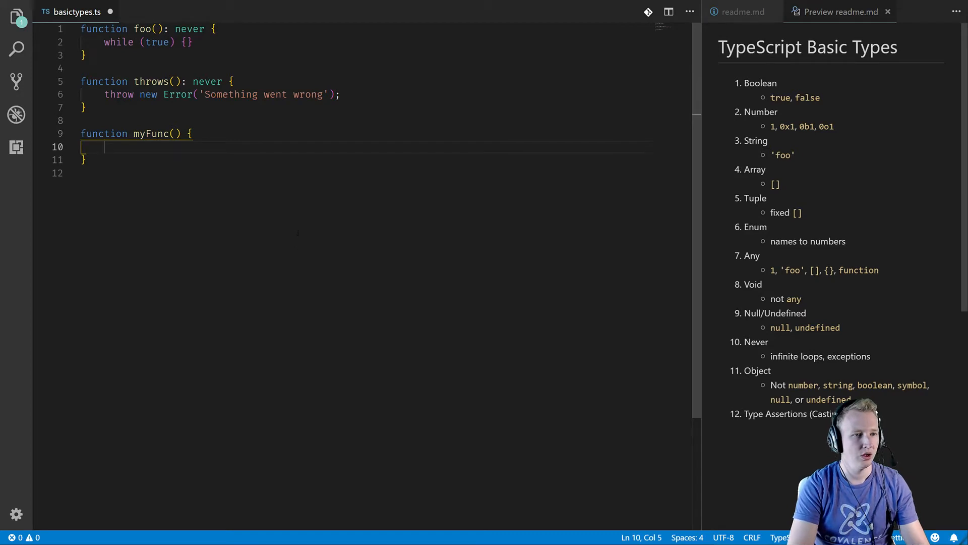
type("foo();")
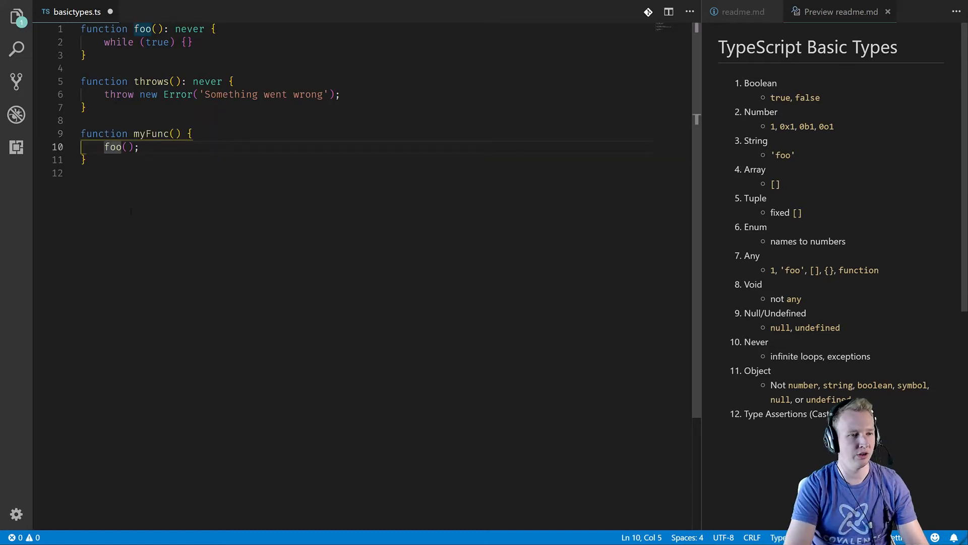
type("return")
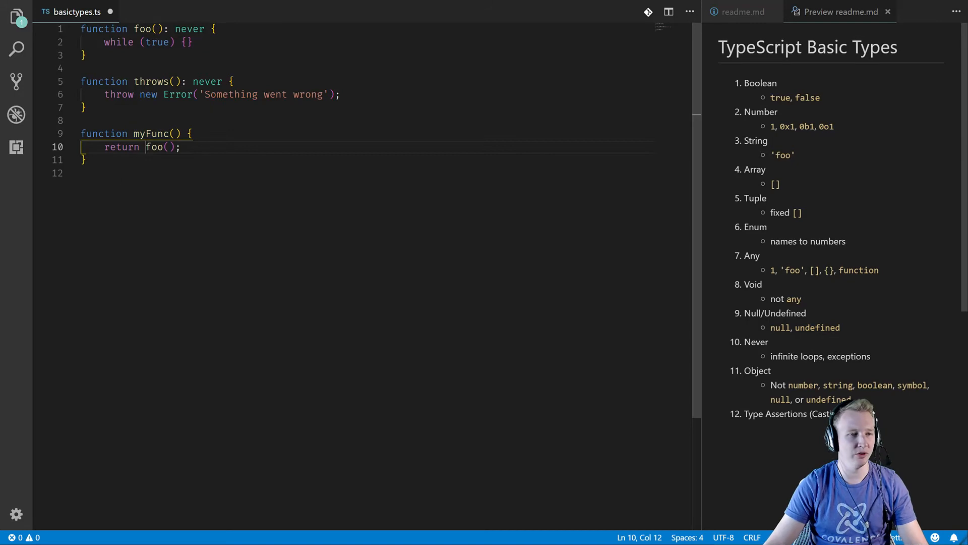
type("throw")
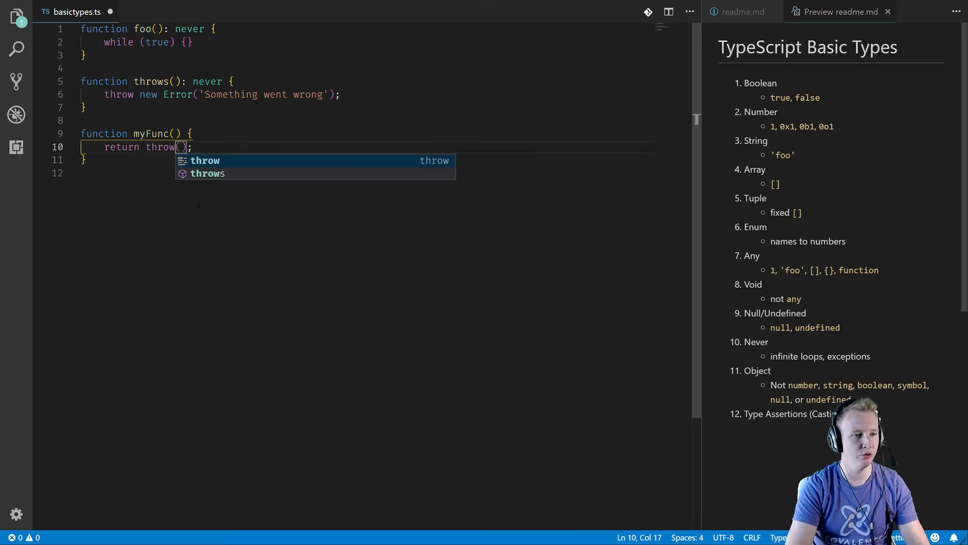